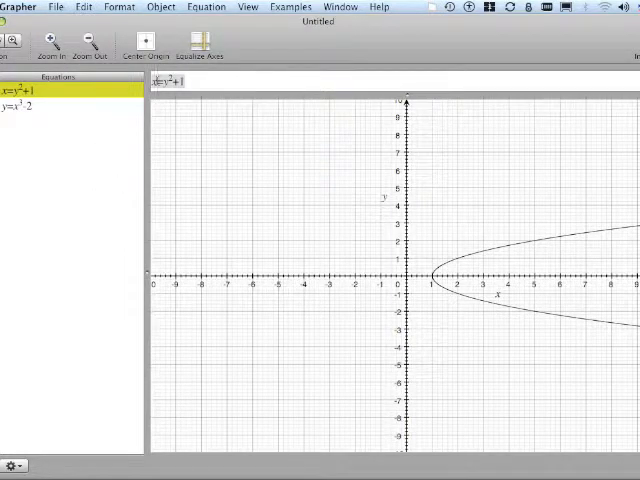
{"action": "mouse_move", "coordinate": [76, 159]}
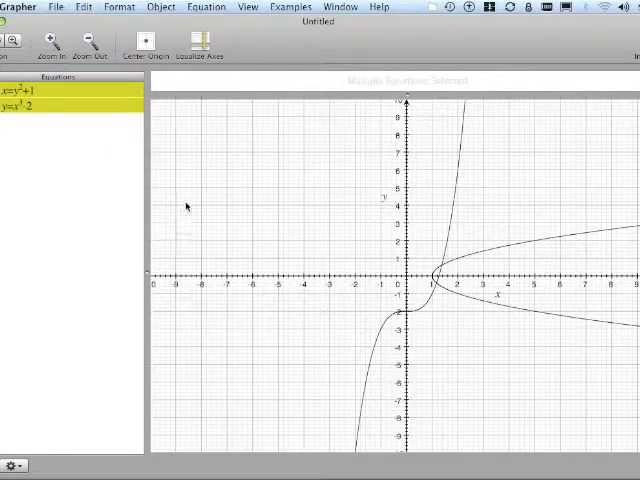
- Find the curves' intersection (x ≈ 1.3776, y ≈ 0.6145) with Equation > Find Intersection
{"action": "left_click", "coordinate": [207, 7]}
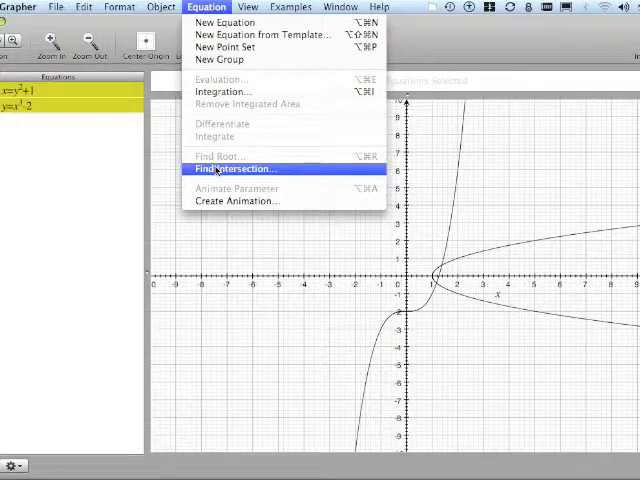
{"action": "left_click", "coordinate": [234, 168]}
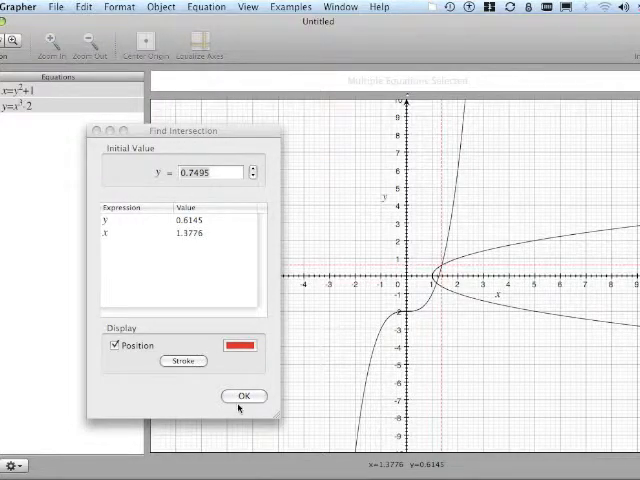
{"action": "left_click", "coordinate": [243, 395]}
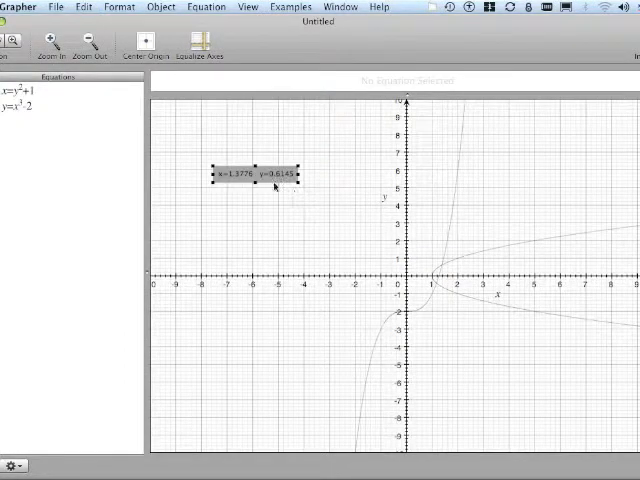
- Drag the x=1.3776 y=0.6145 label to the right of the intersection point
{"action": "left_click_drag", "start_coordinate": [250, 174], "coordinate": [518, 241]}
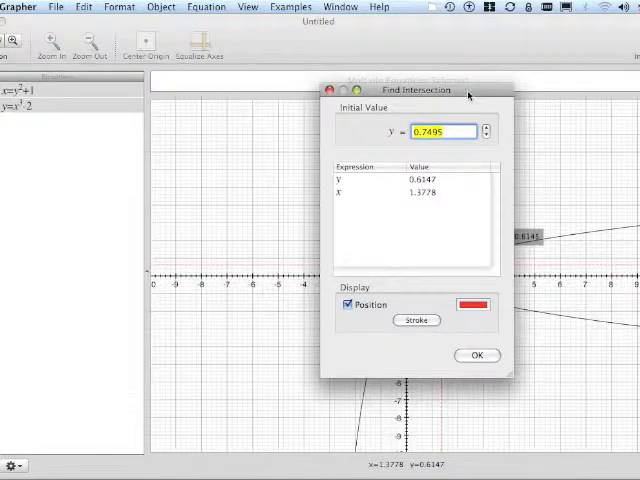
- Move the Find Intersection dialog aside and accept the second intersection at x ≈ 1.1674, y ≈ −0.4091
{"action": "left_click_drag", "start_coordinate": [415, 90], "coordinate": [199, 140]}
{"action": "type", "text": "-0.4205"}
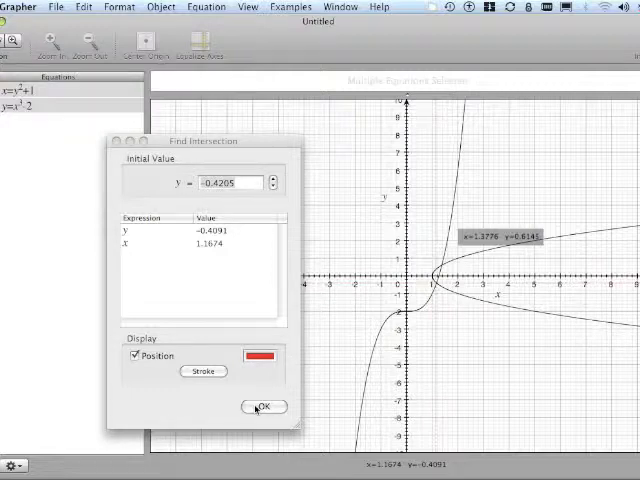
{"action": "left_click", "coordinate": [263, 406]}
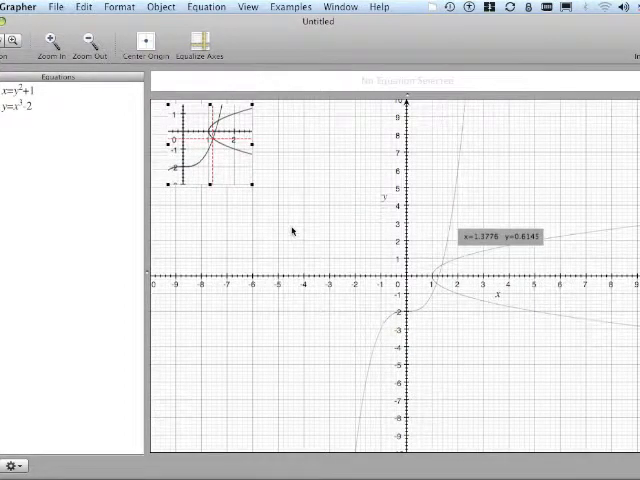
{"action": "mouse_move", "coordinate": [375, 238]}
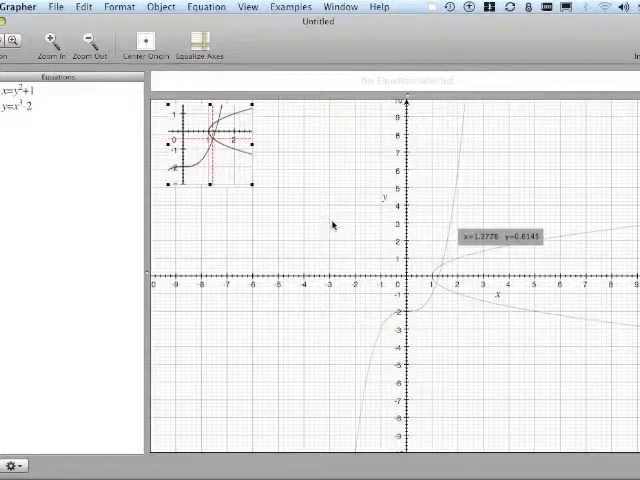
{"action": "mouse_move", "coordinate": [162, 170]}
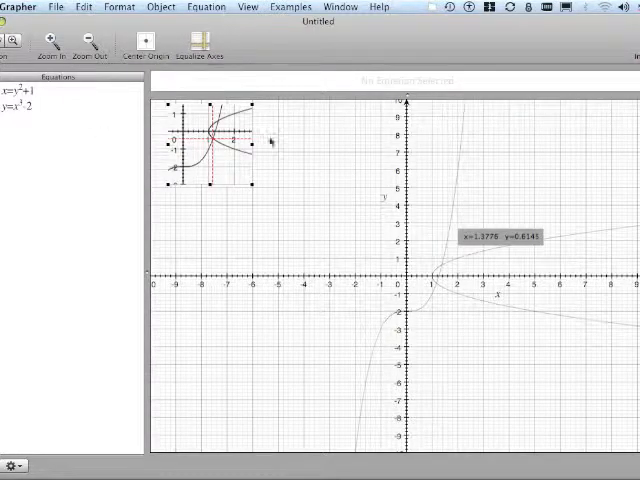
{"action": "mouse_move", "coordinate": [280, 145]}
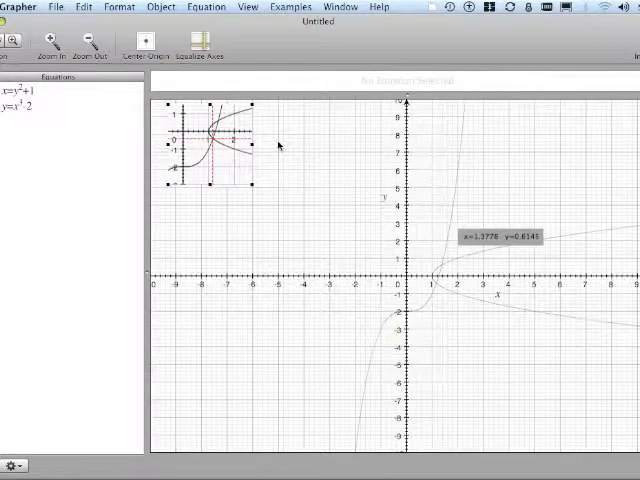